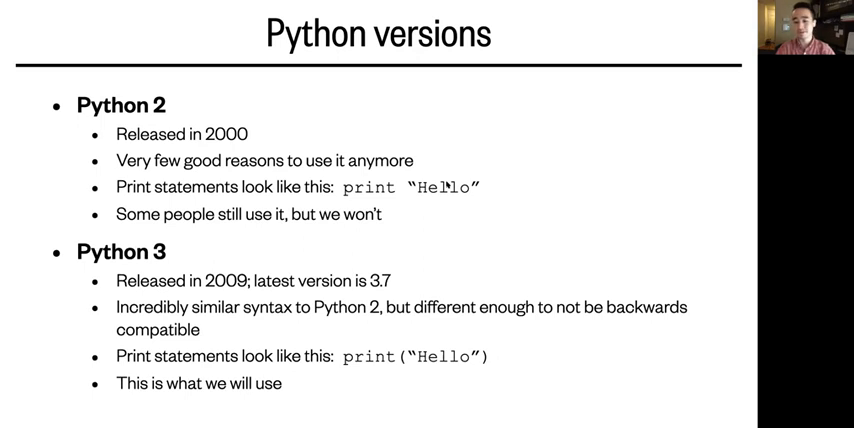
- Advance from the Python 2 vs Python 3 slide to 'different ways to code in Python'
key(right)
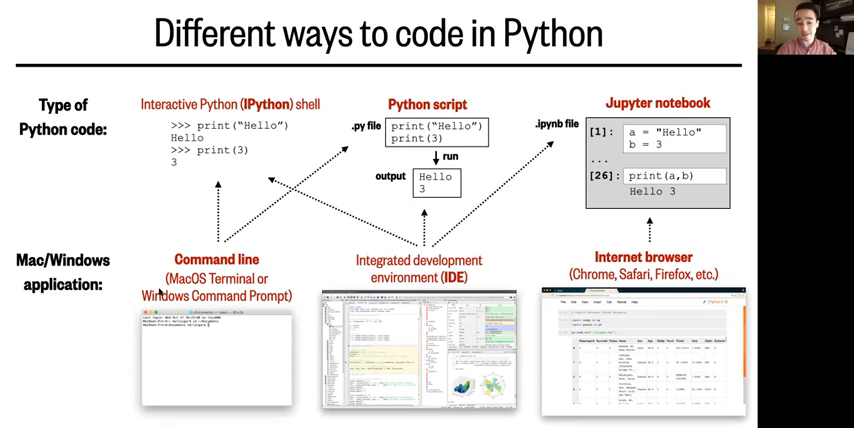
mouse_move(158, 280)
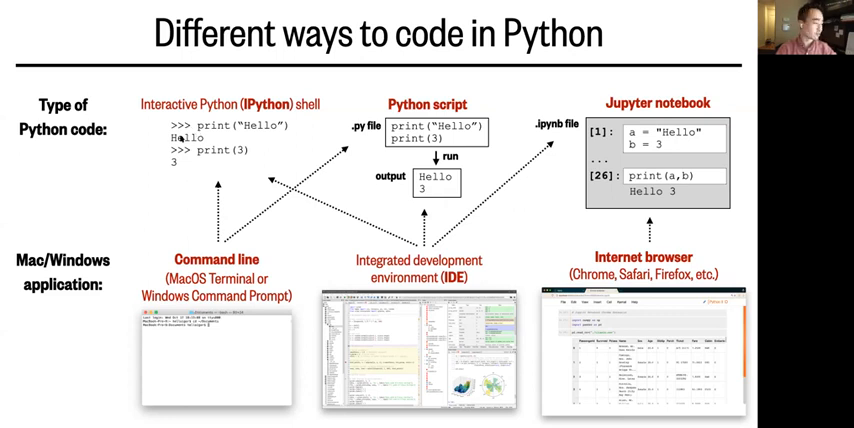
mouse_move(175, 162)
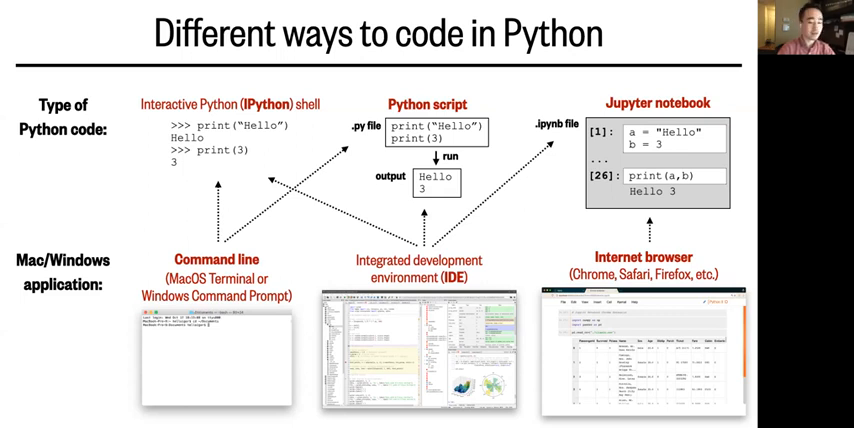
mouse_move(317, 258)
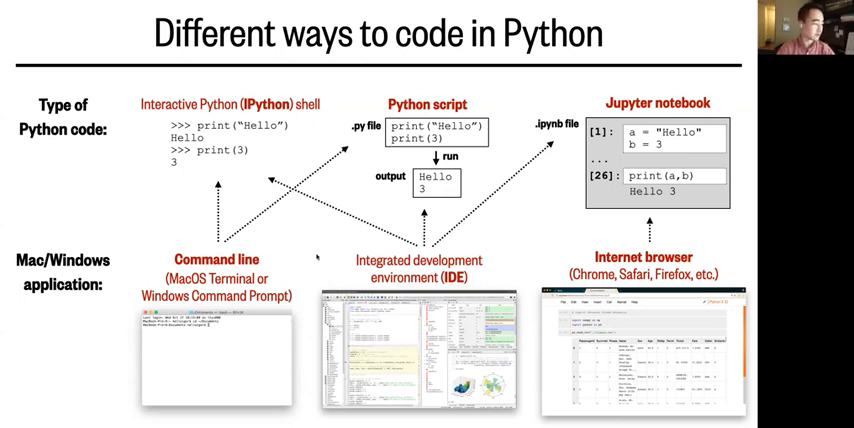